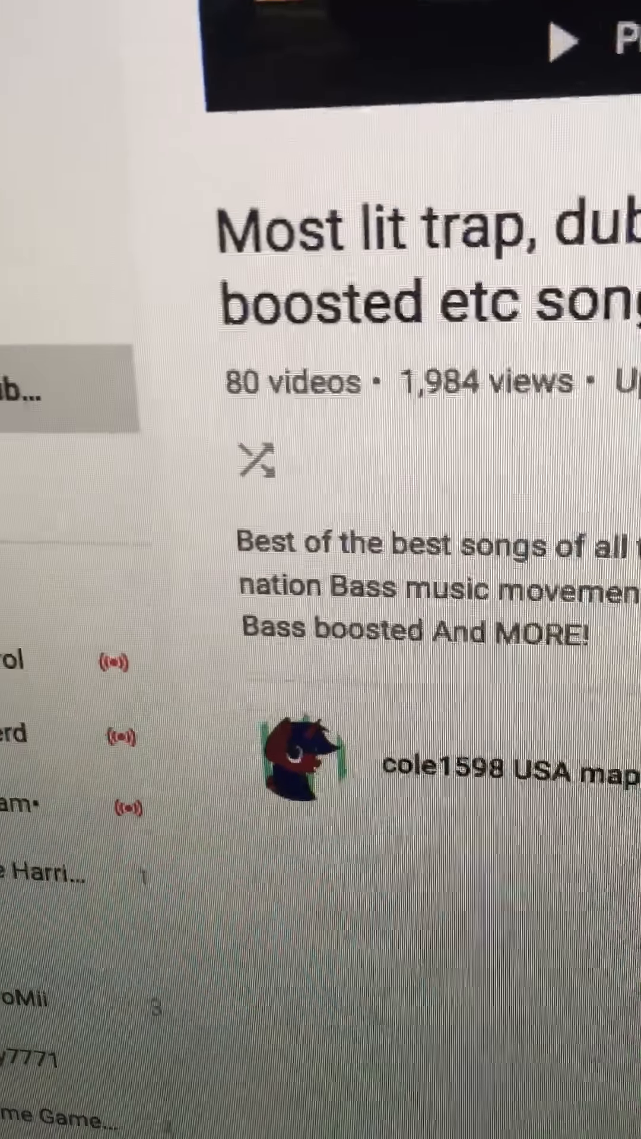
scroll("down", 3)
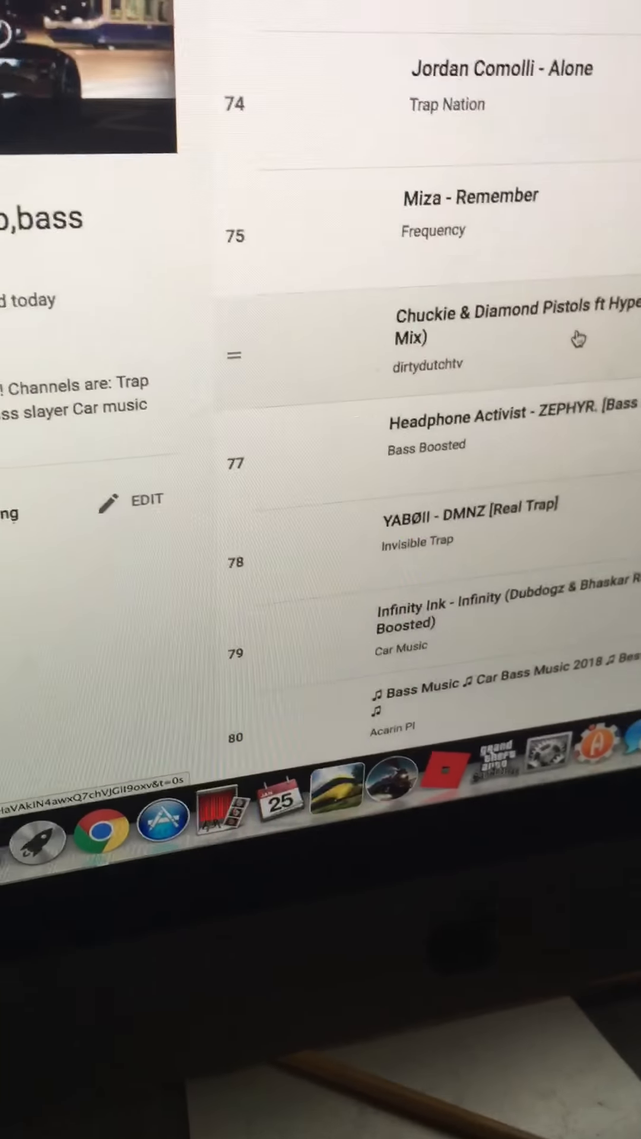
scroll("down", 3)
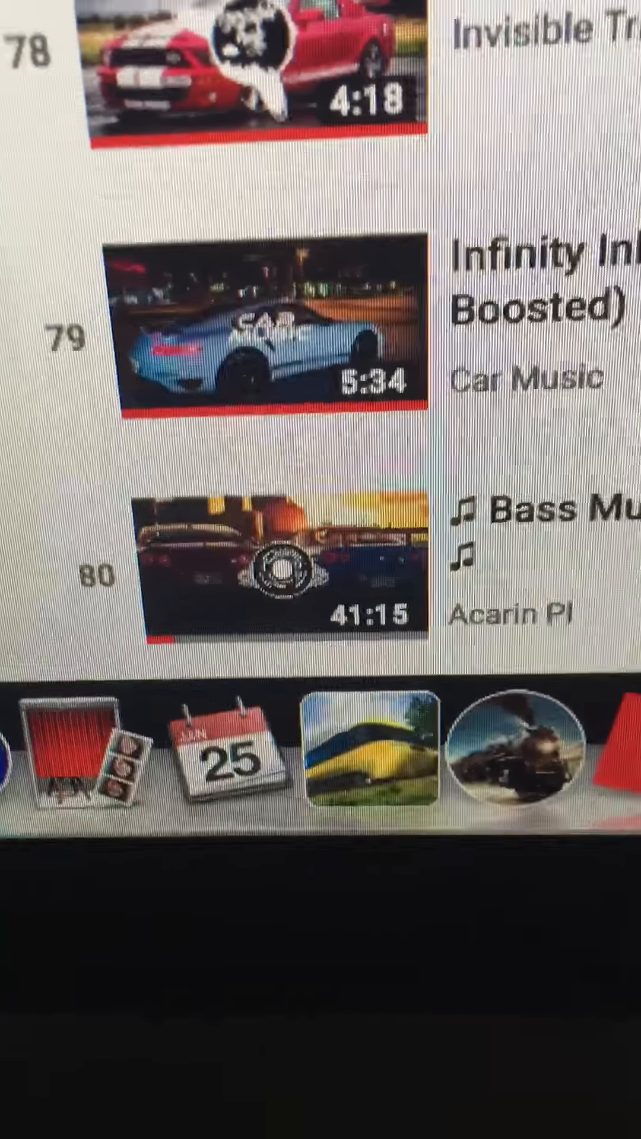